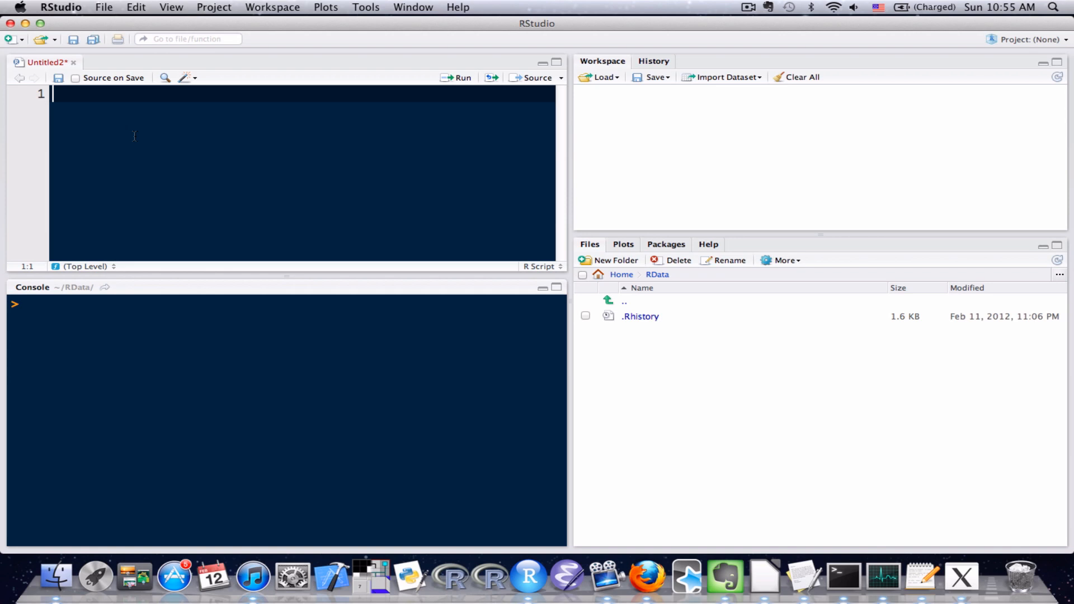
# Assign Romeo <- 18 and Juliet <- 42 on the first two script lines
pyautogui.write('Romeo')
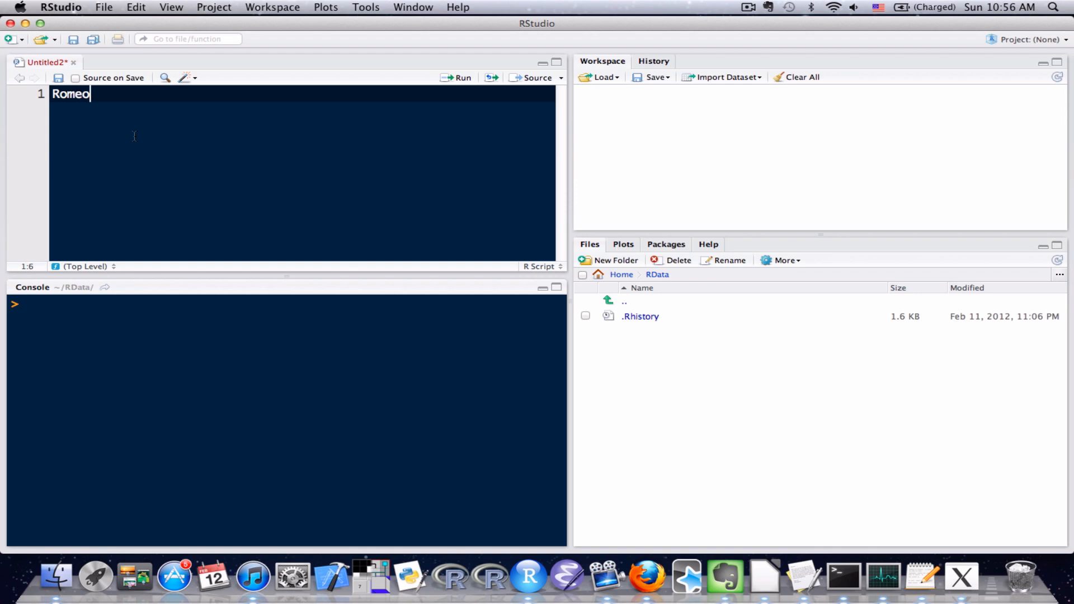
pyautogui.write('<-')
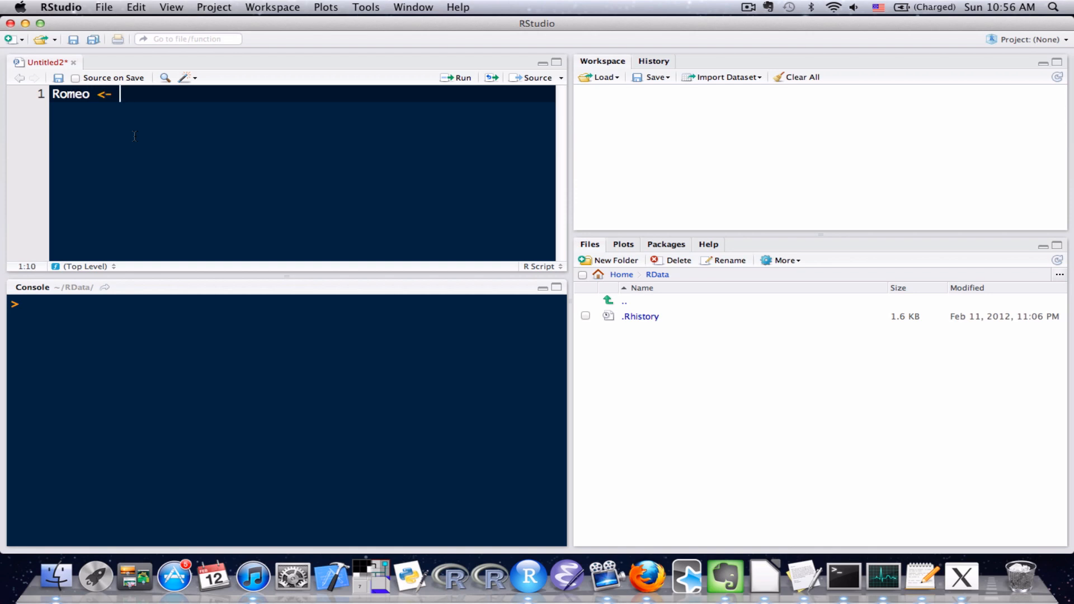
pyautogui.write('18')
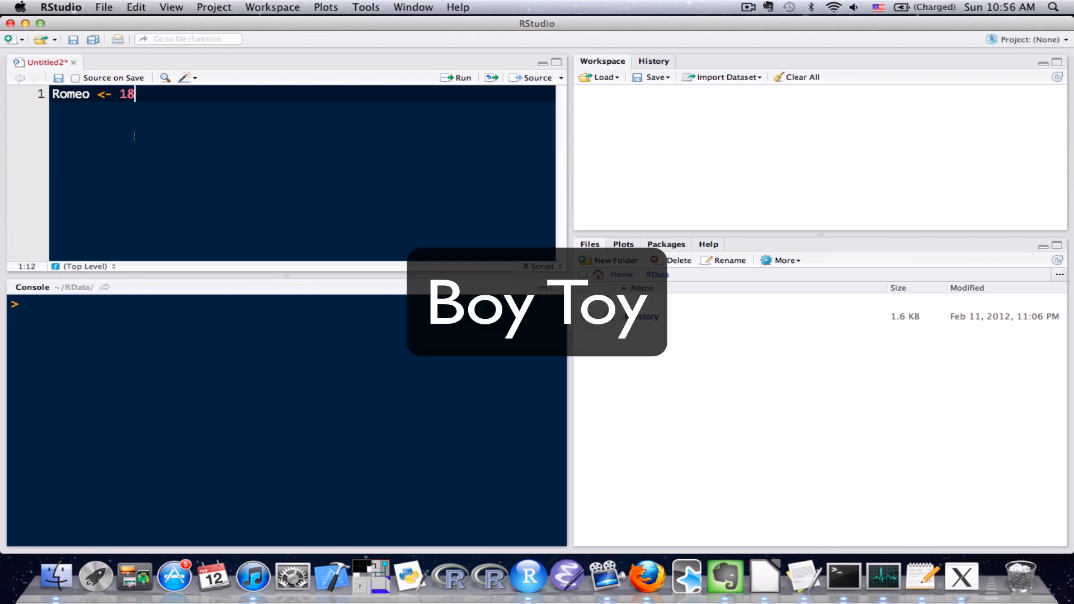
pyautogui.write('Jul')
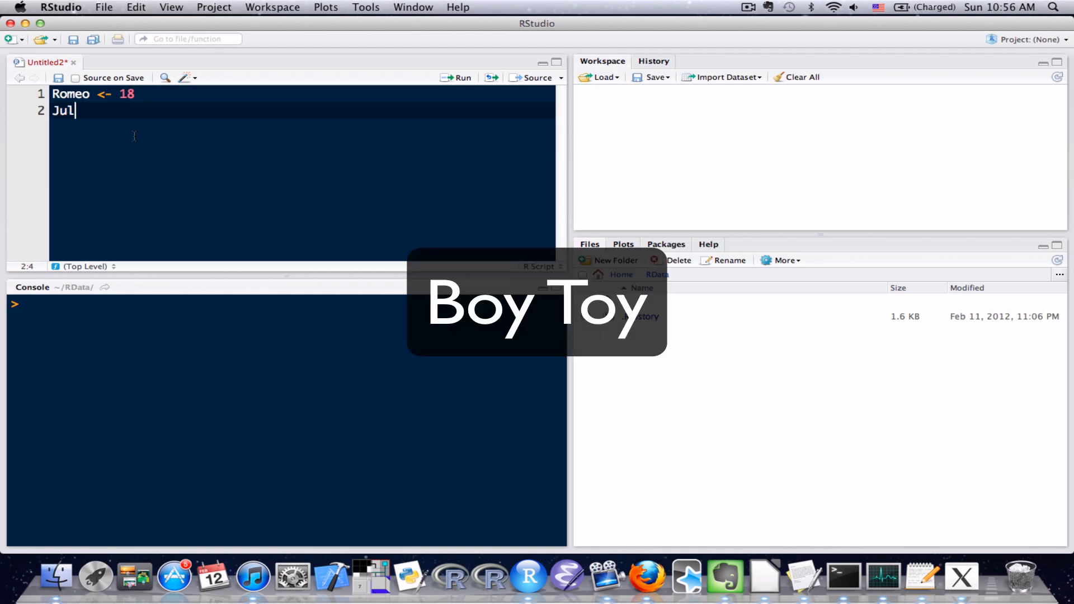
pyautogui.write('iet <-')
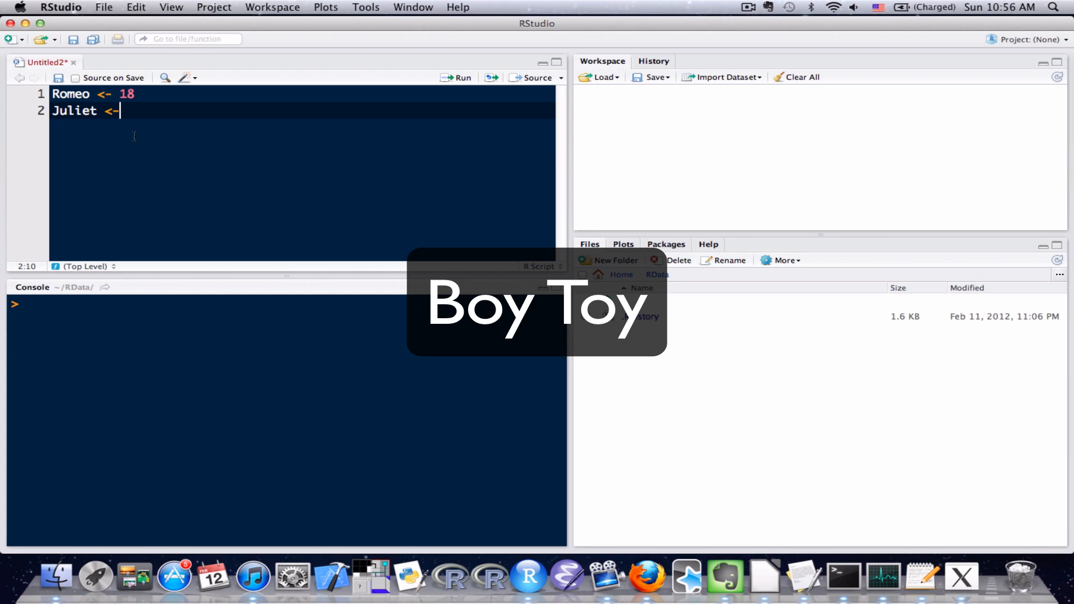
pyautogui.write('42')
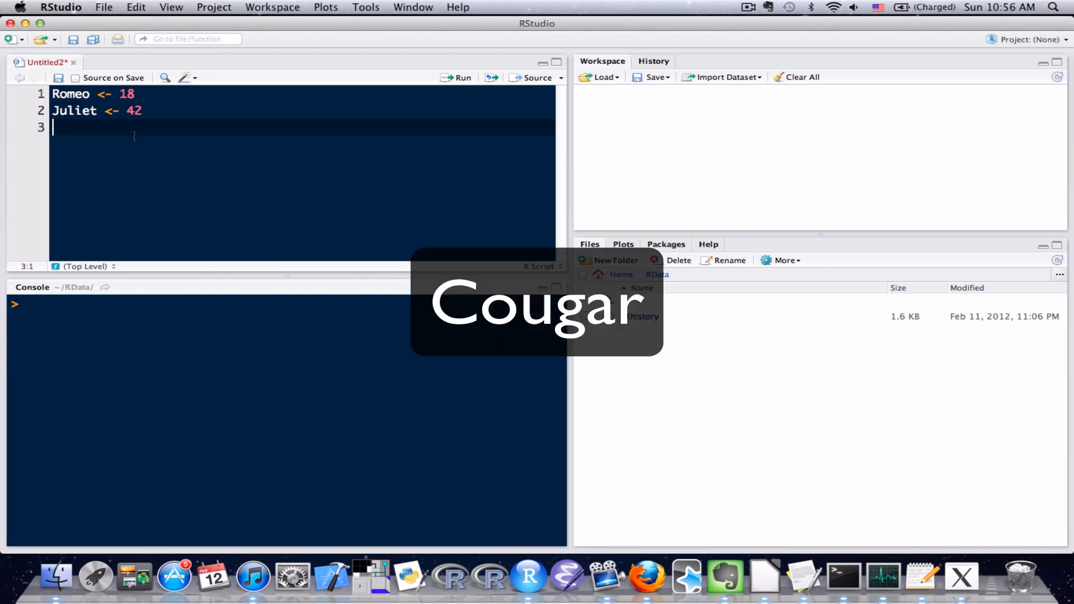
# Assign Oscar <- 44 and Sierra <- 17 on the next two lines
pyautogui.write('Oscar')
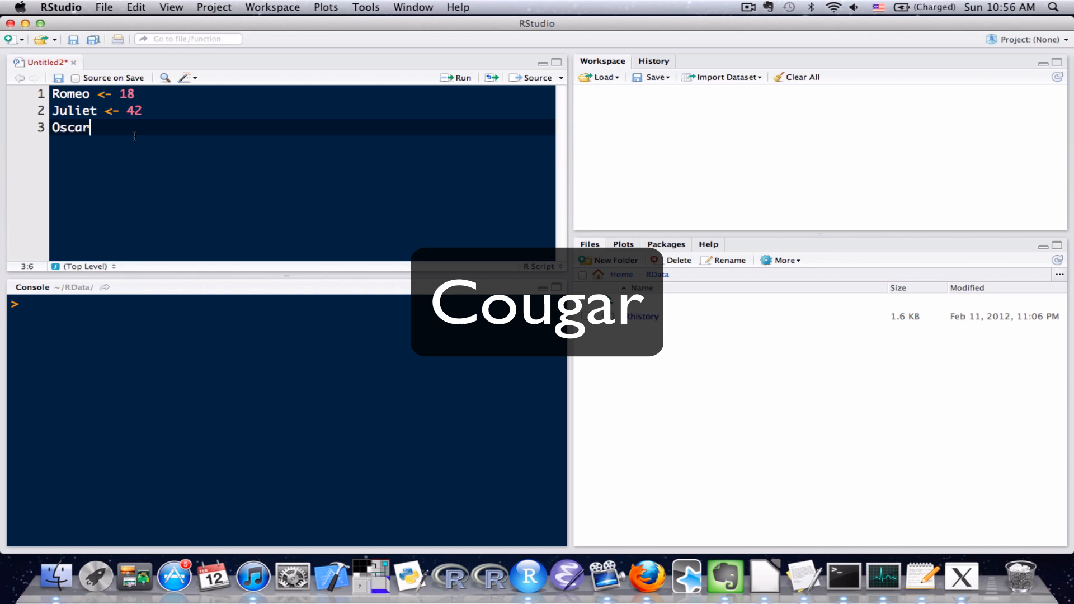
pyautogui.write('<-')
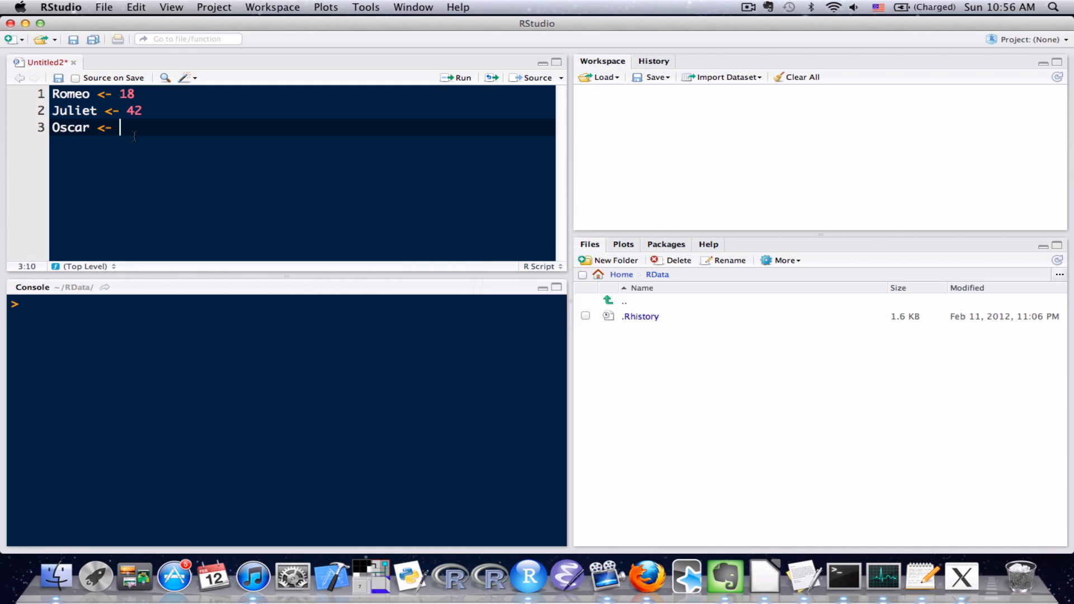
pyautogui.write('44')
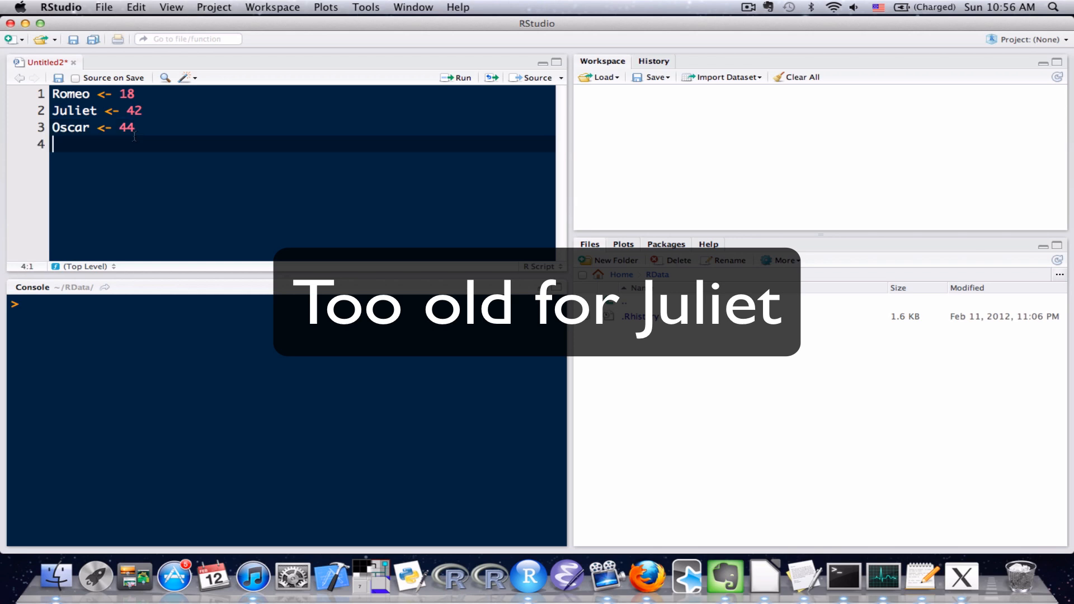
pyautogui.write('Sierr')
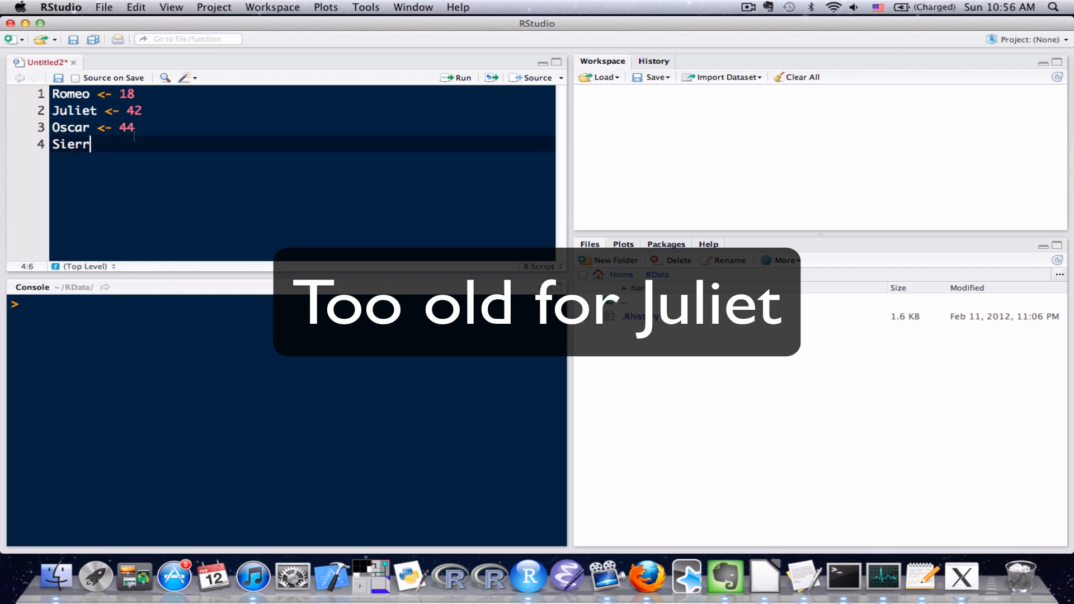
pyautogui.write('a <-')
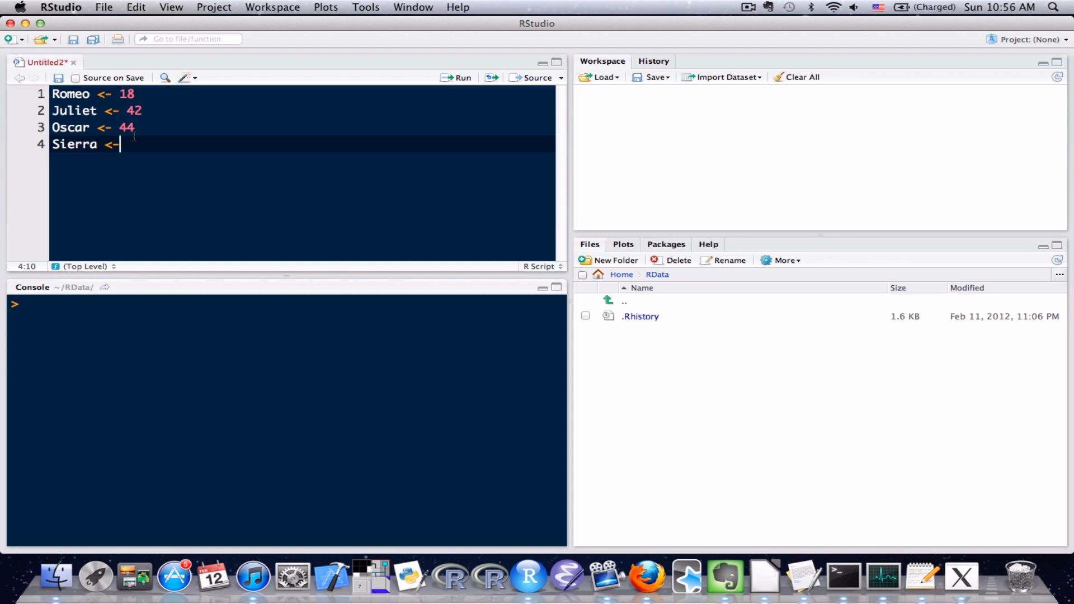
pyautogui.write('17')
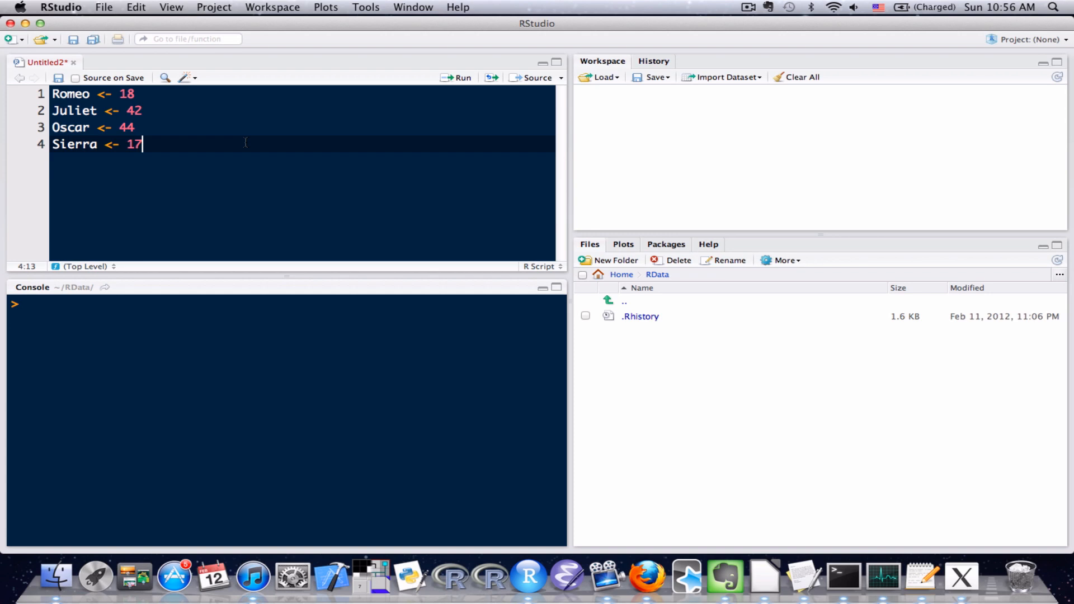
pyautogui.moveTo(461, 85)
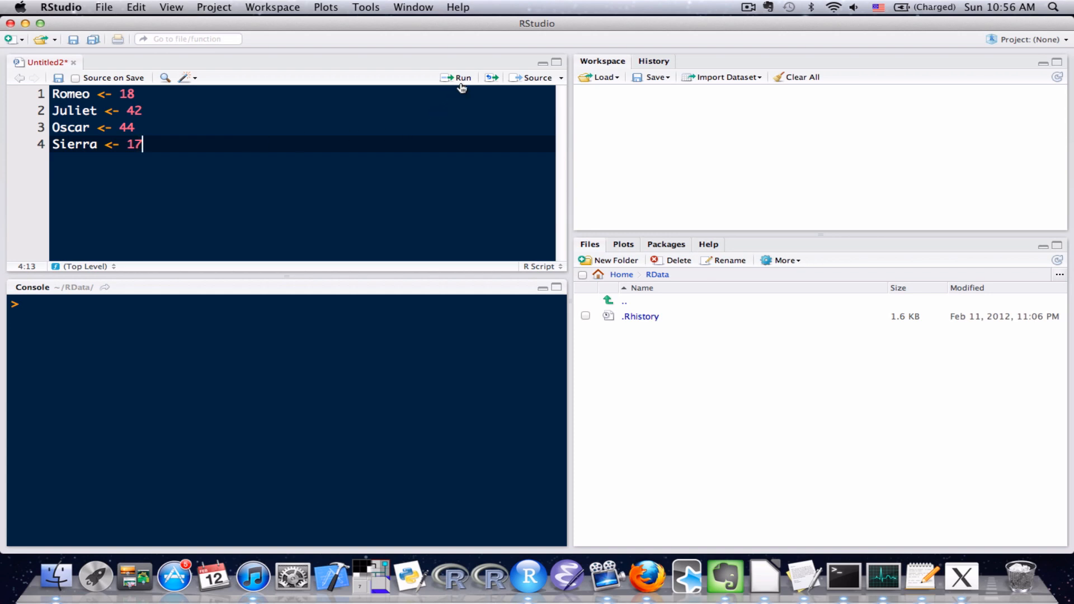
# Source the entire script so the four age variables are stored in the workspace
pyautogui.click(459, 78)
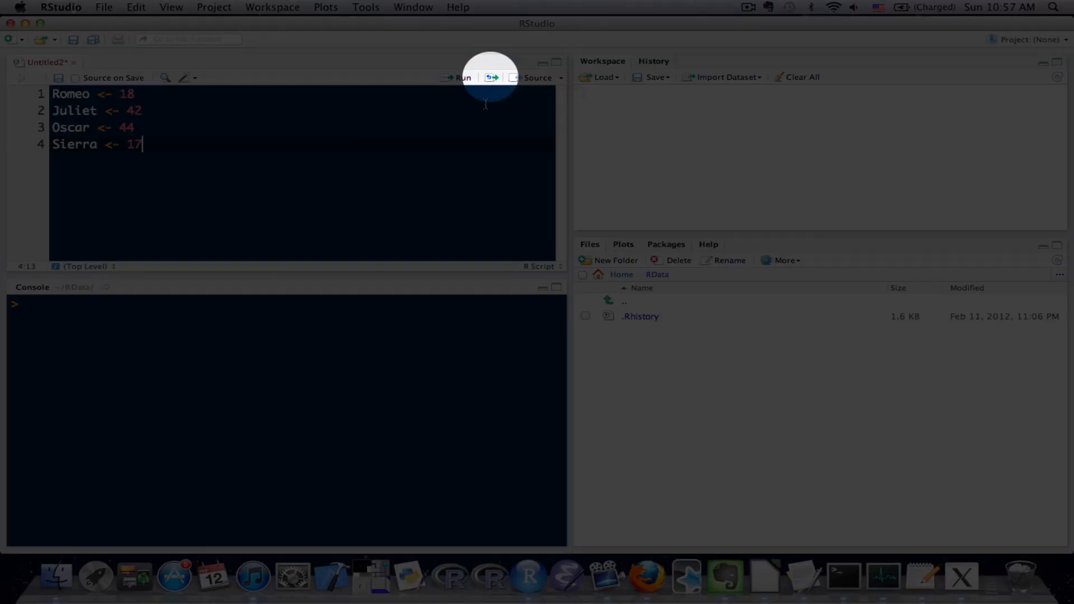
pyautogui.moveTo(457, 112)
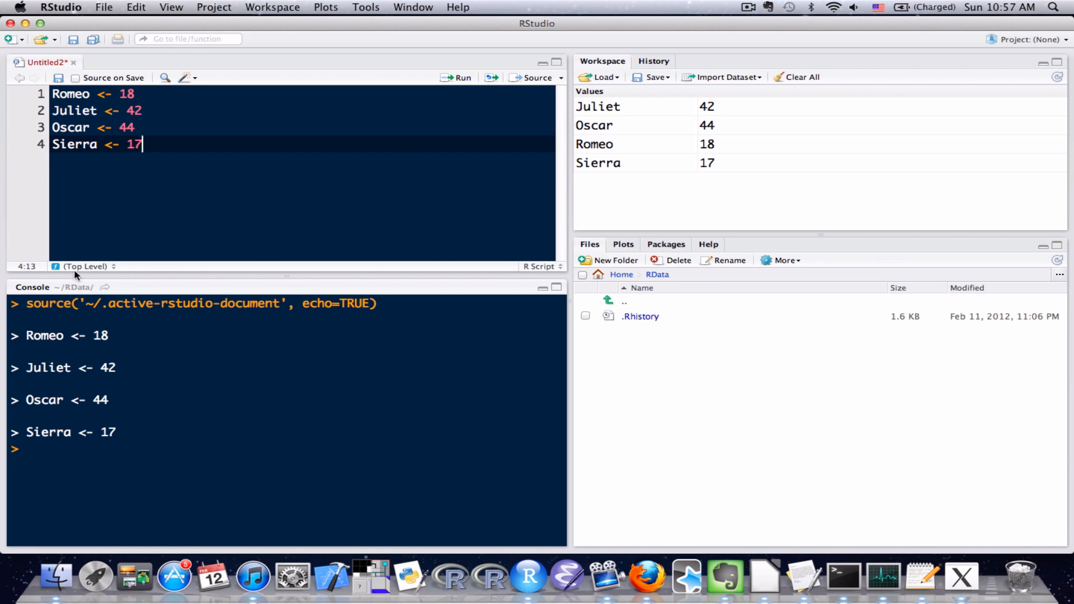
pyautogui.moveTo(84, 308)
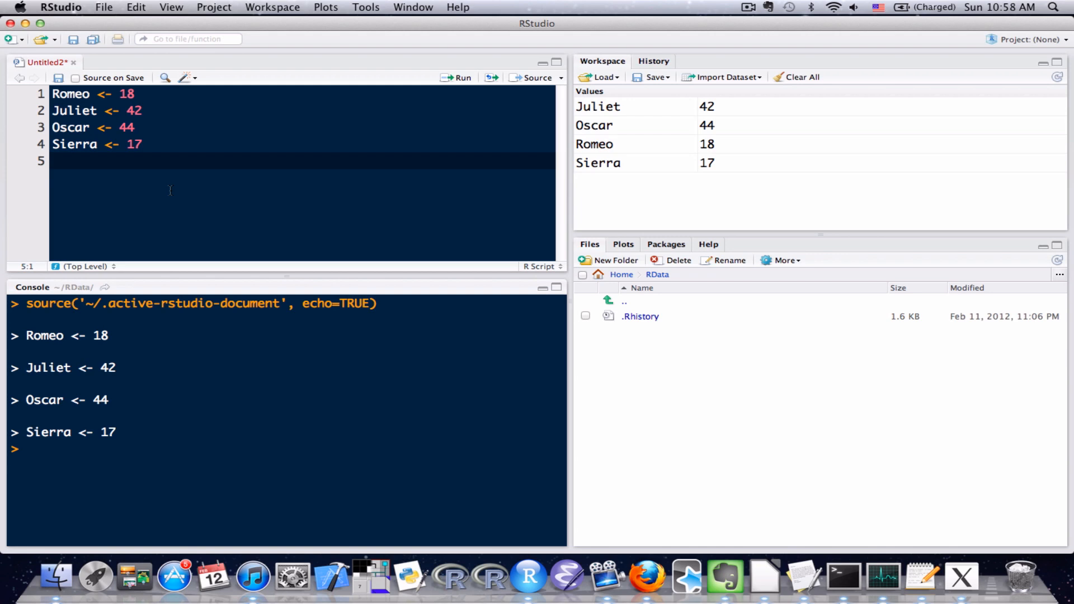
# Add a line naming Romeo and run it to print 18 in the console
pyautogui.write('Rome')
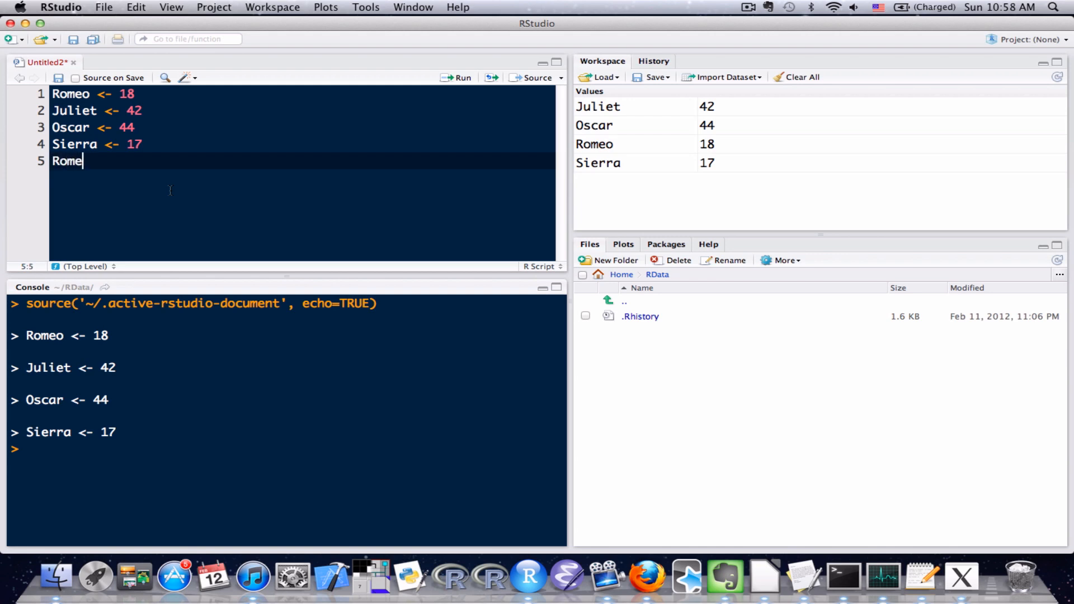
pyautogui.write('o')
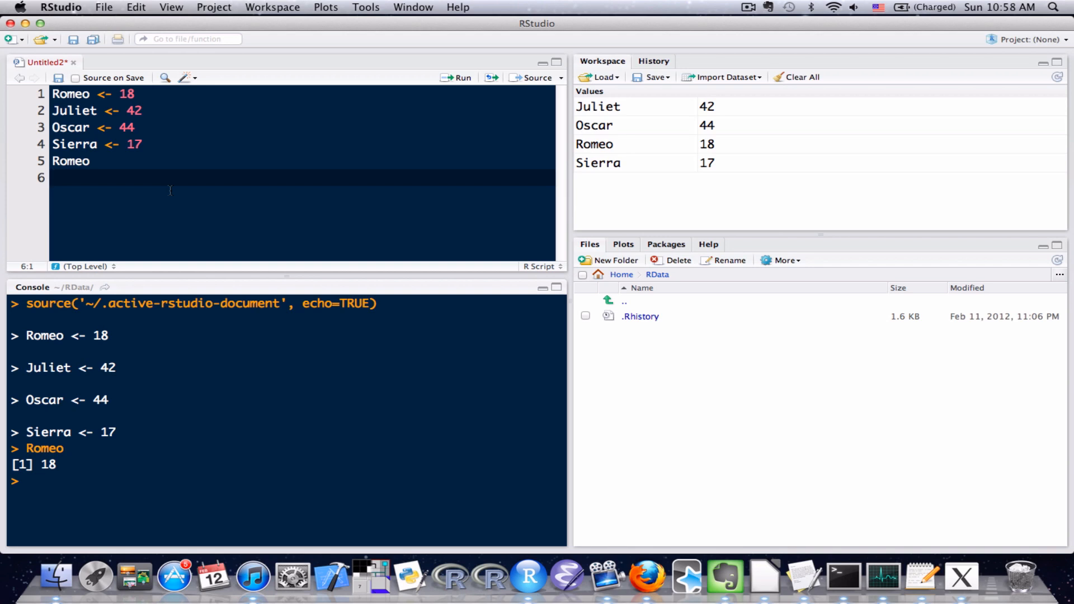
# Reassign Oscar <- 38, then print Oscar so the console shows 38
pyautogui.write('Oscar')
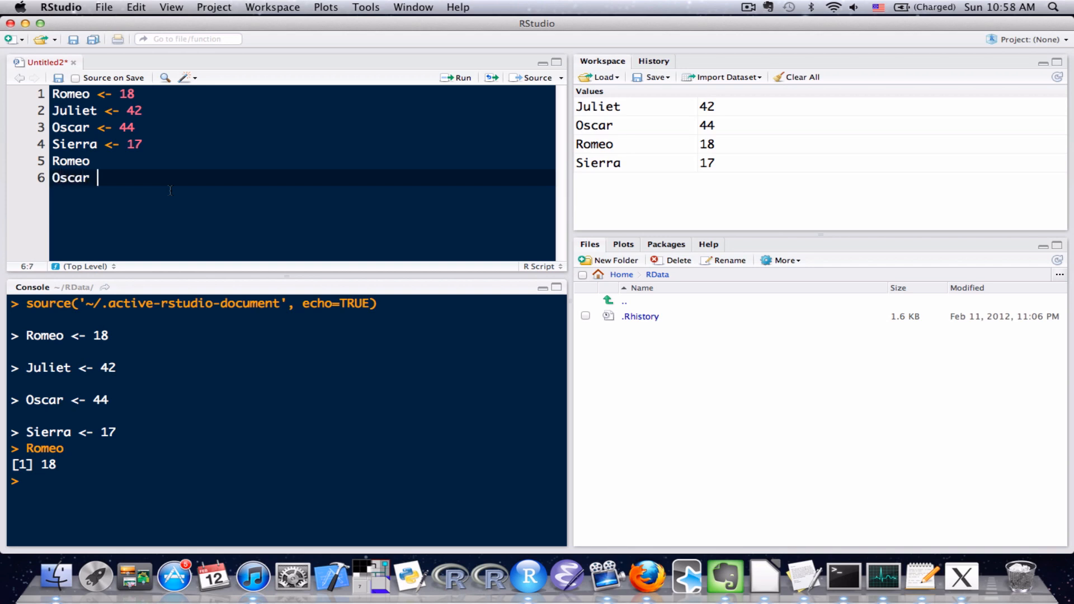
pyautogui.write('<- 38')
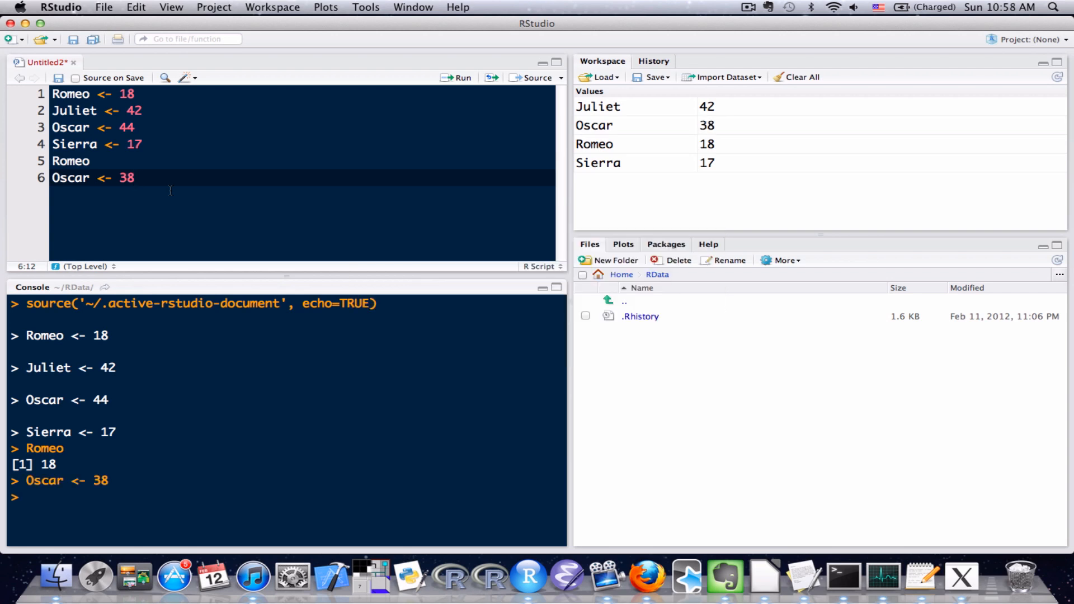
pyautogui.write('Os')
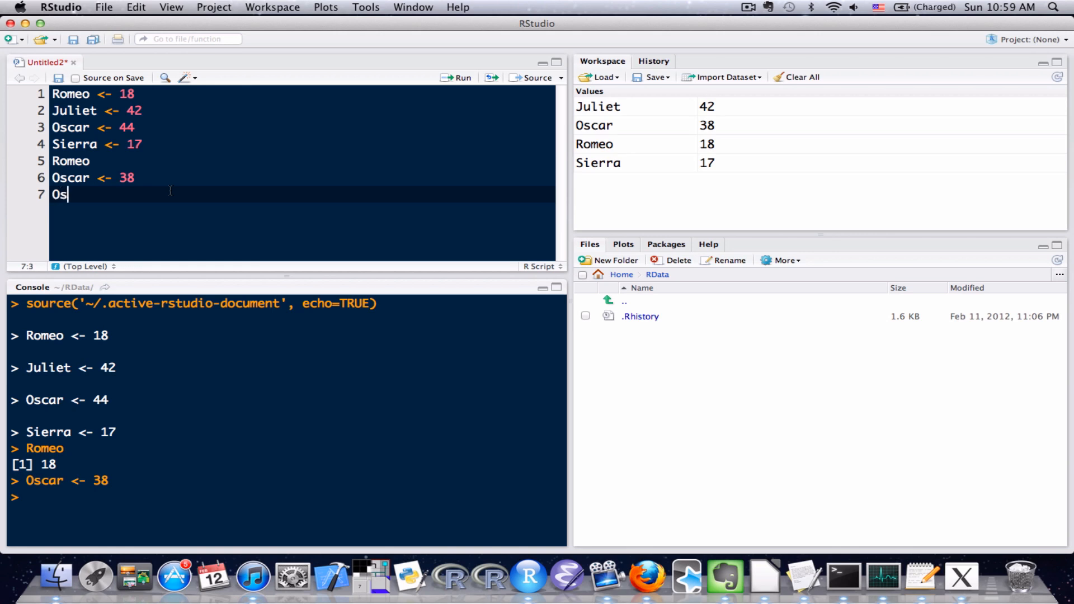
pyautogui.write('car')
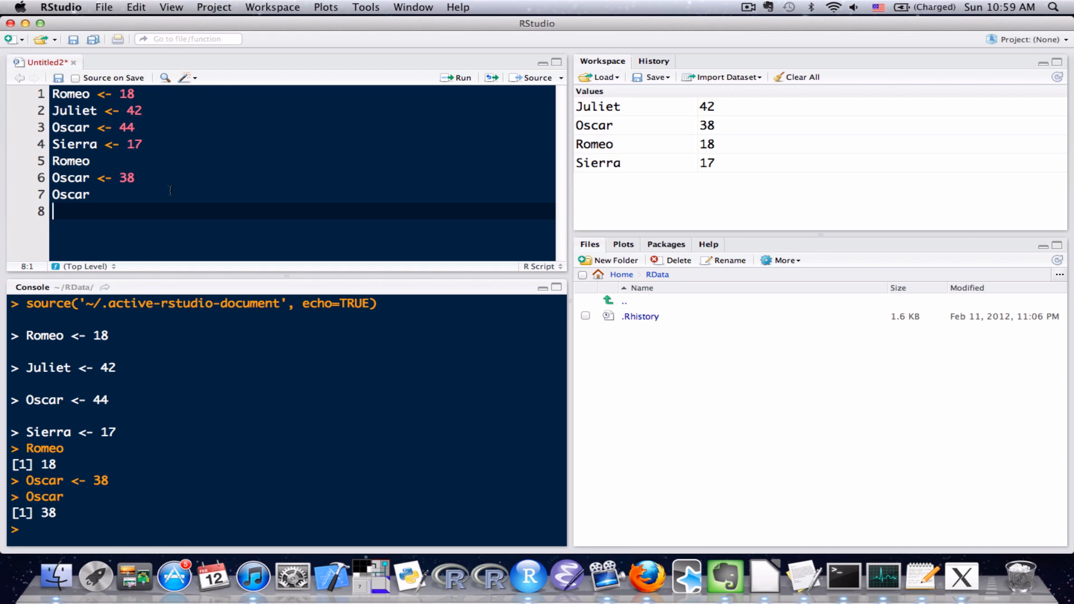
# Run Juliet - Romeo to print the age difference 24
pyautogui.write('Juliet -')
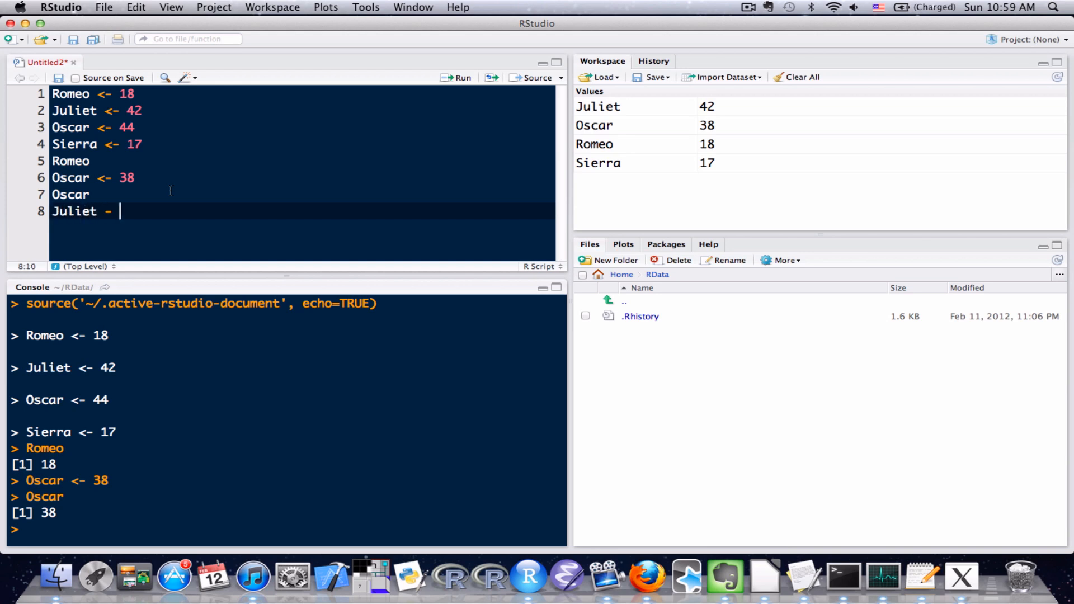
pyautogui.write('Rom')
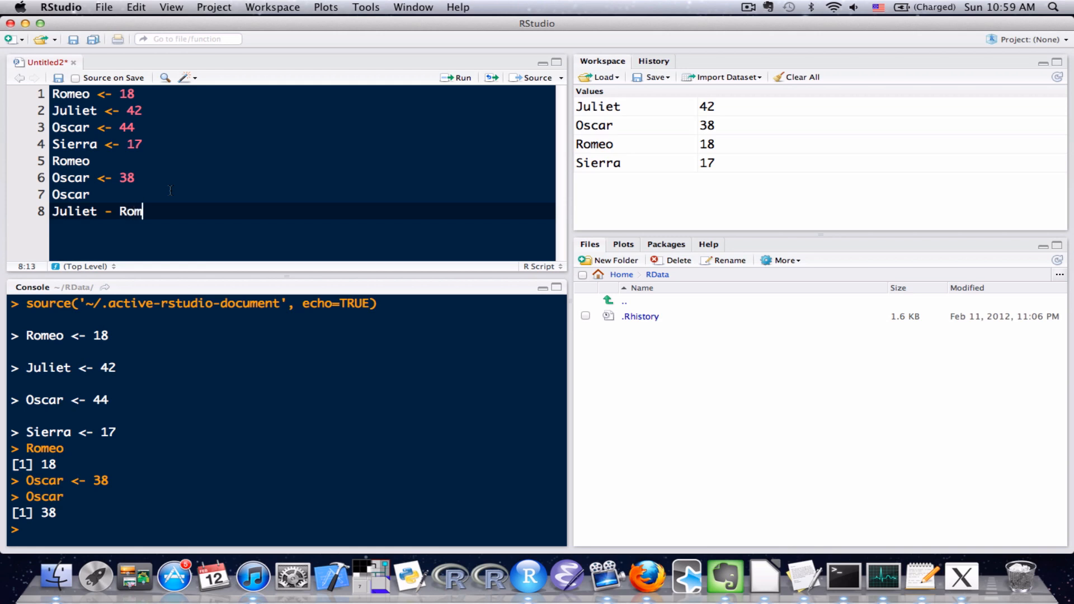
pyautogui.write('eo')
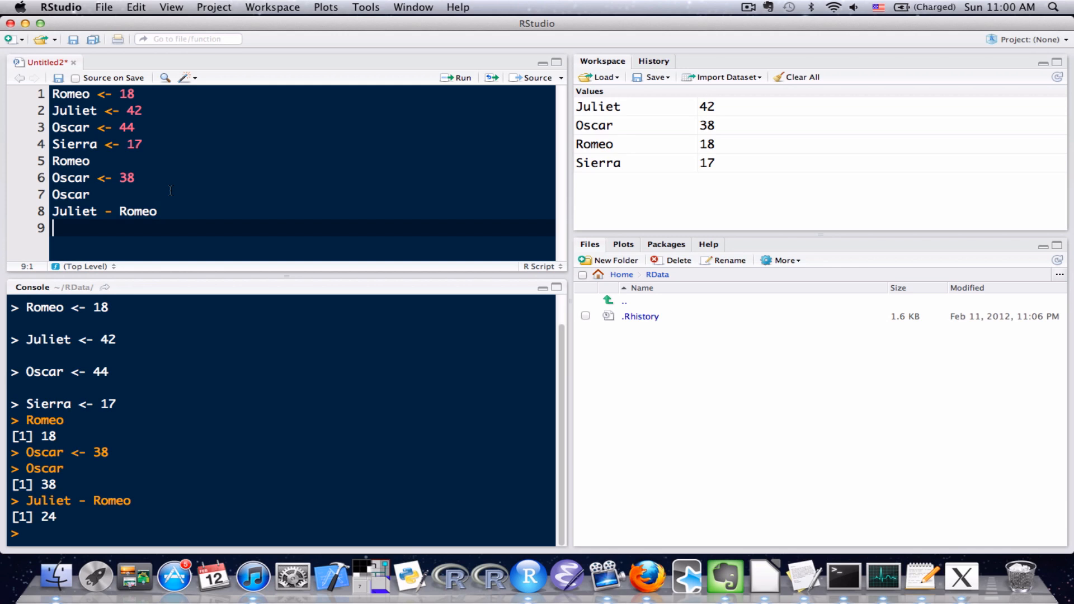
# Run Romeo + Juliet + Oscar + Sierra to print the total 115
pyautogui.write('Romeo + Juliet +')
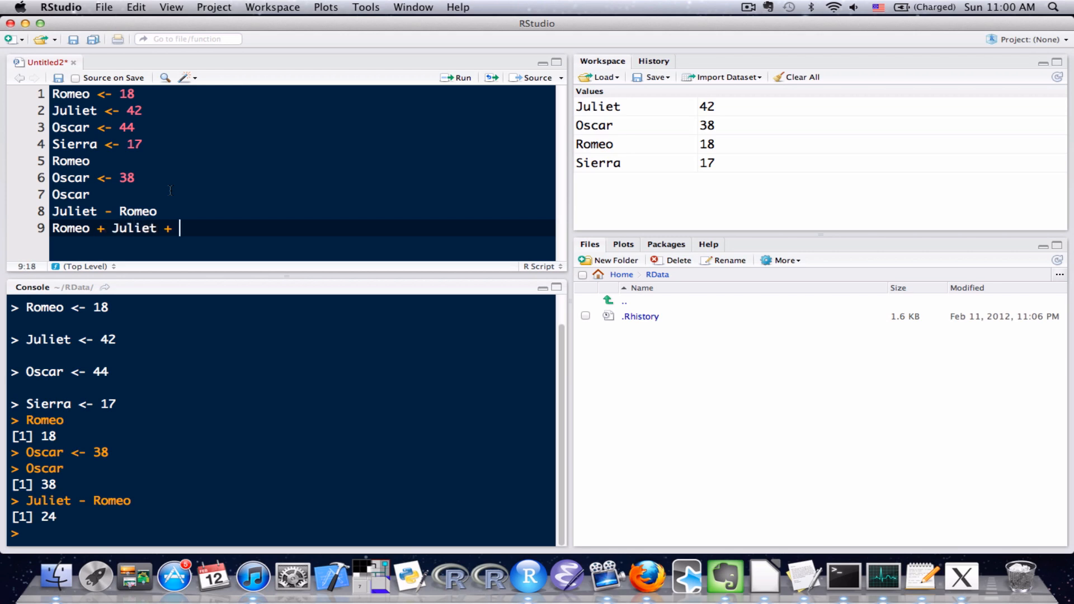
pyautogui.write('Oscar +')
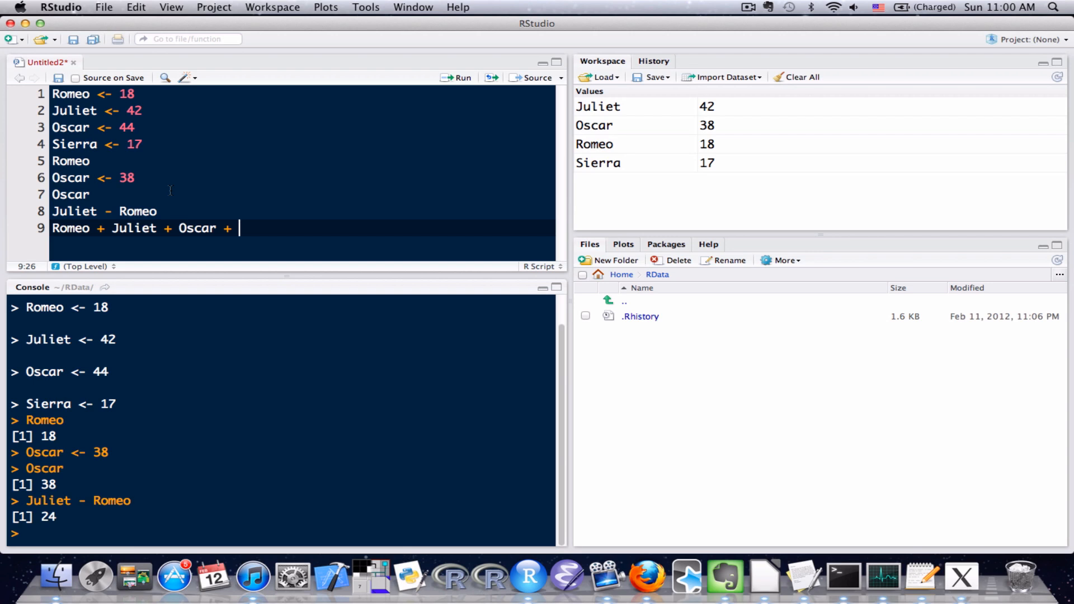
pyautogui.write('Sierra')
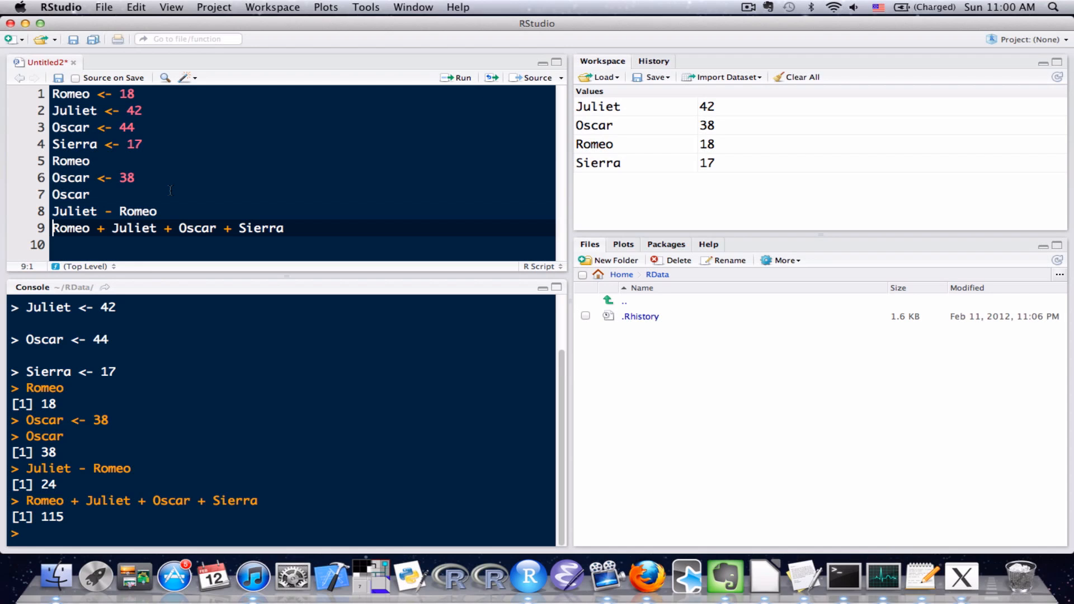
pyautogui.moveTo(8, 213)
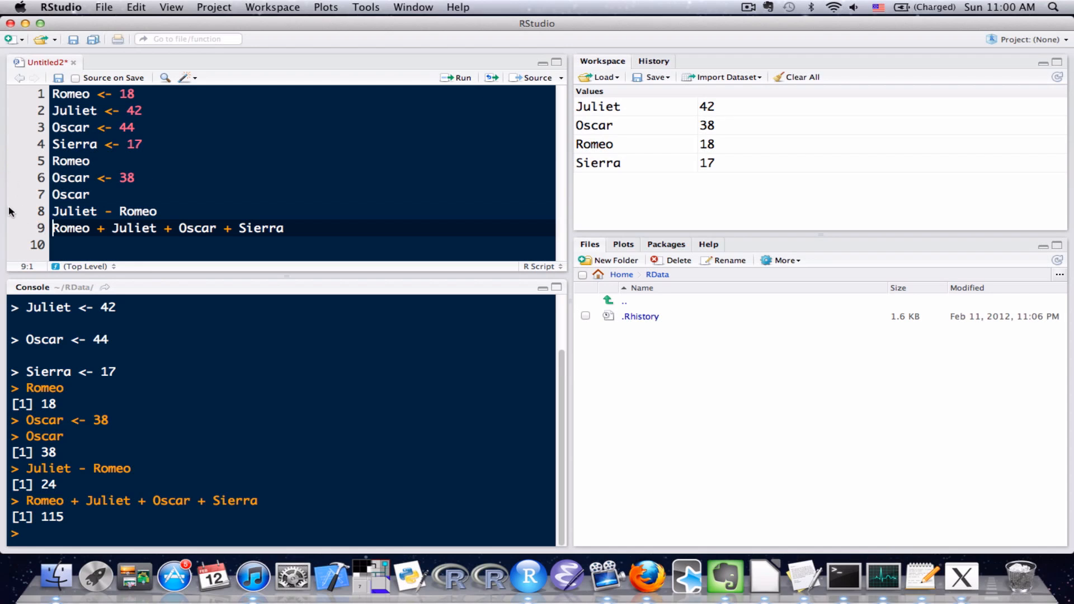
pyautogui.moveTo(1, 202)
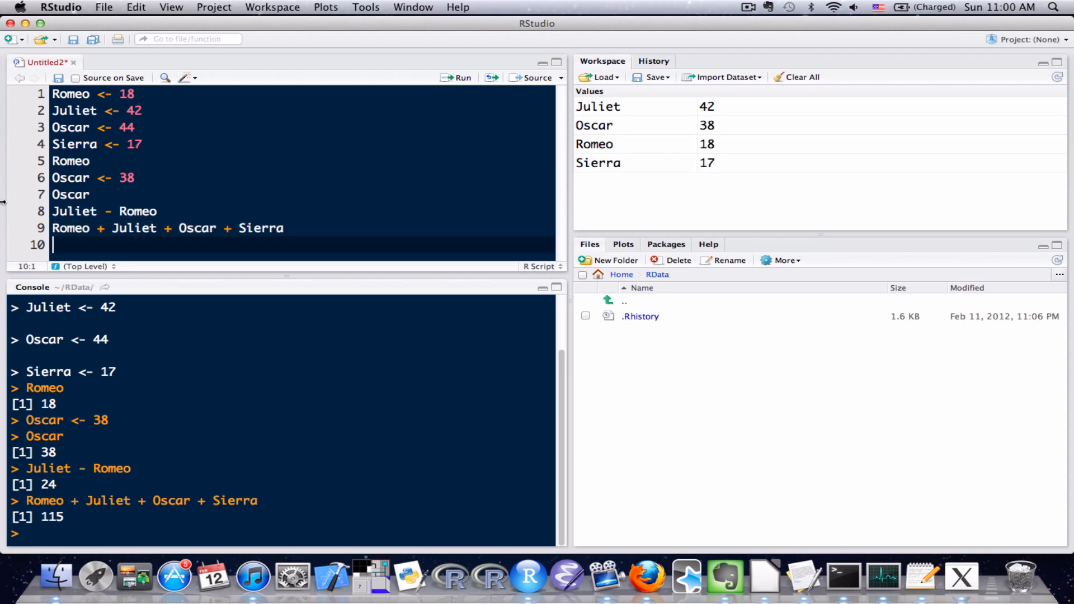
# Run (Romeo + Juliet + Oscar + Sierra) / 4 to print 28.75, then begin the Average.Age line
pyautogui.write('(Romeo + Juliet + Oscar + Sierra) / 4')
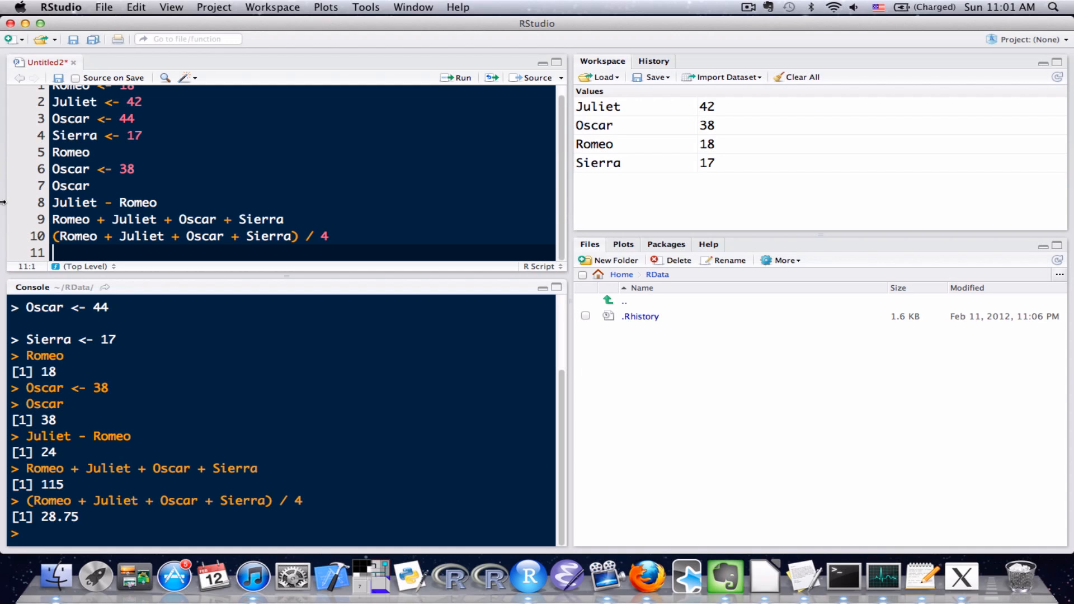
pyautogui.write('Average.Age <')
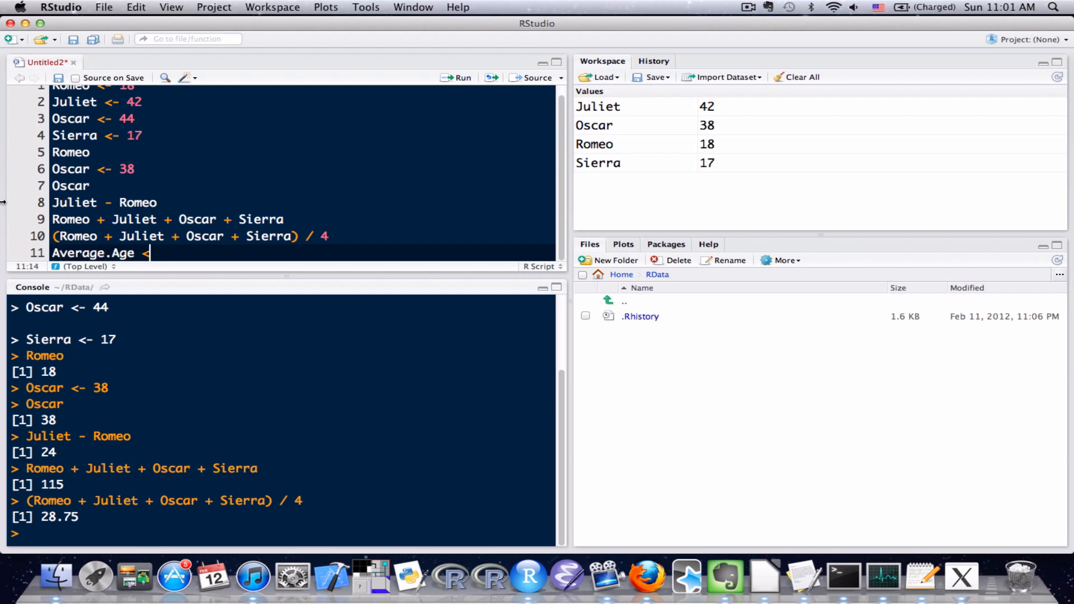
# Complete Average.Age <- (Romeo + Juliet + Oscar + Sierra) / 4 and run it, storing 28.75, then begin typing Average.Age
pyautogui.write('-')
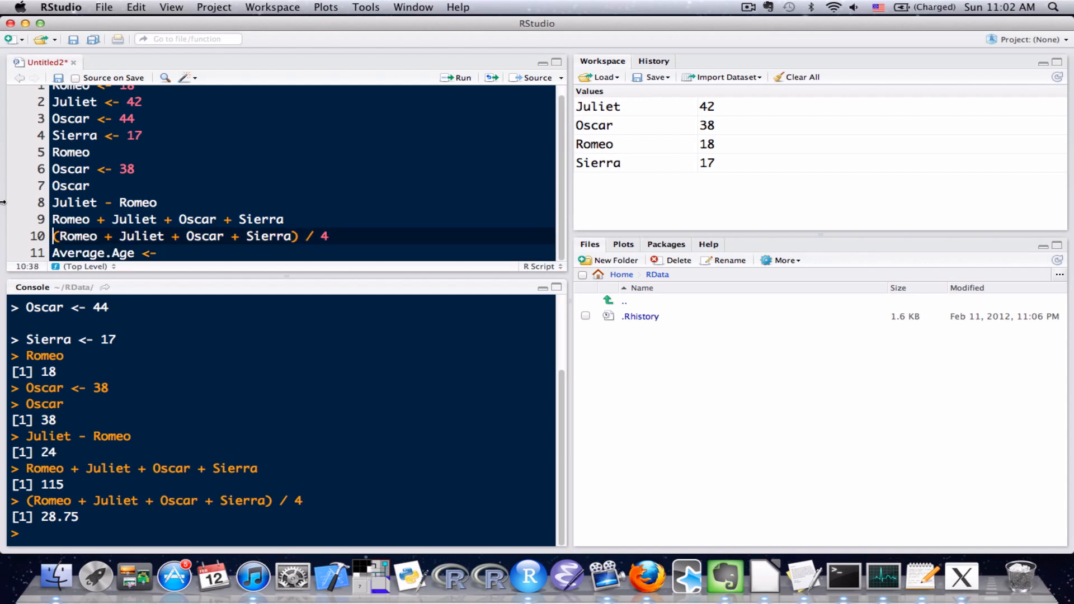
pyautogui.moveTo(56, 236); pyautogui.dragTo(328, 236)
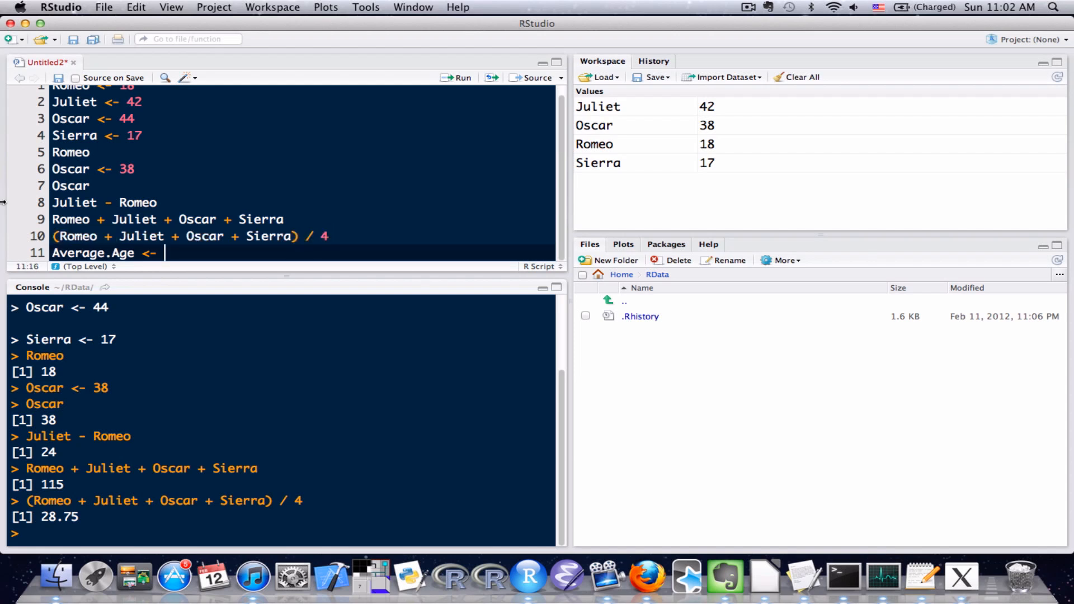
pyautogui.write('(Romeo + Juliet + Oscar + Sierra) / 4')
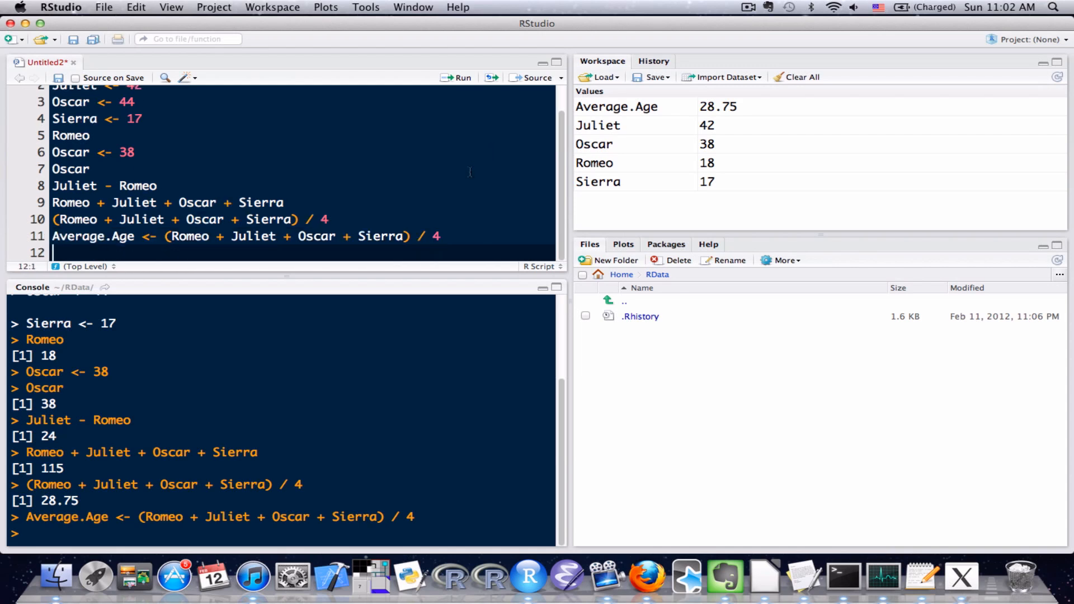
pyautogui.write('Averag')
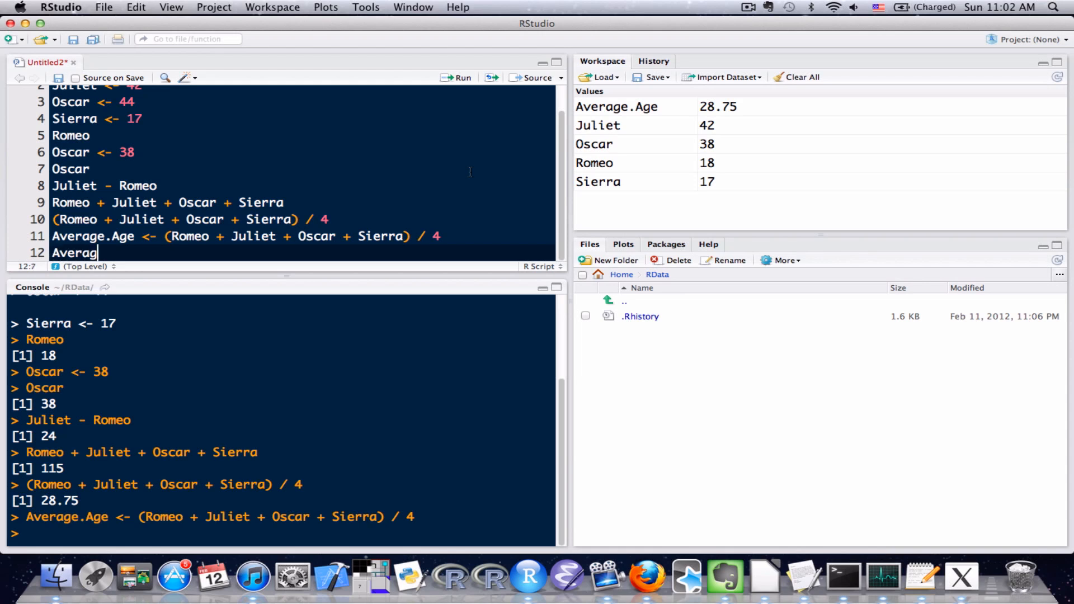